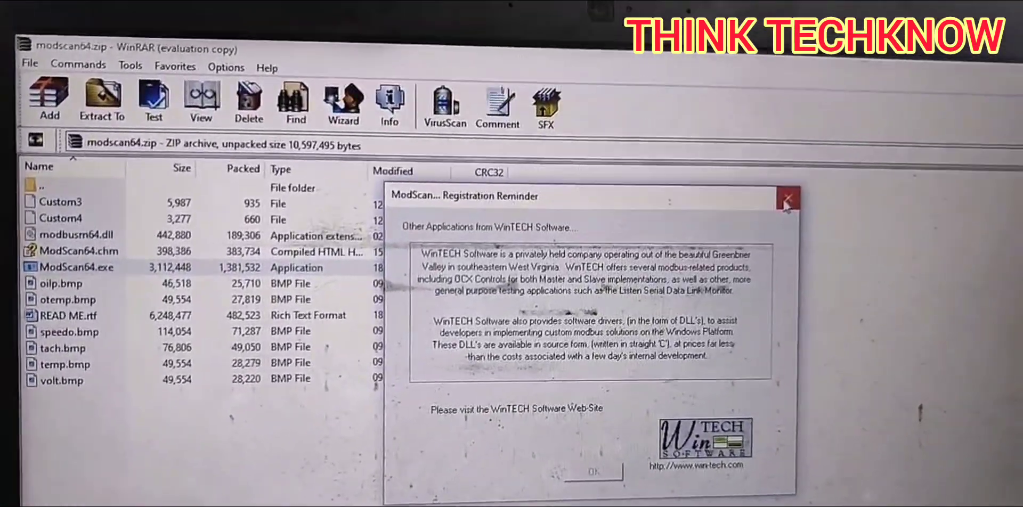
Click OK to dismiss the ModScan Registration Reminder over modscan64.zip
left_click(786, 197)
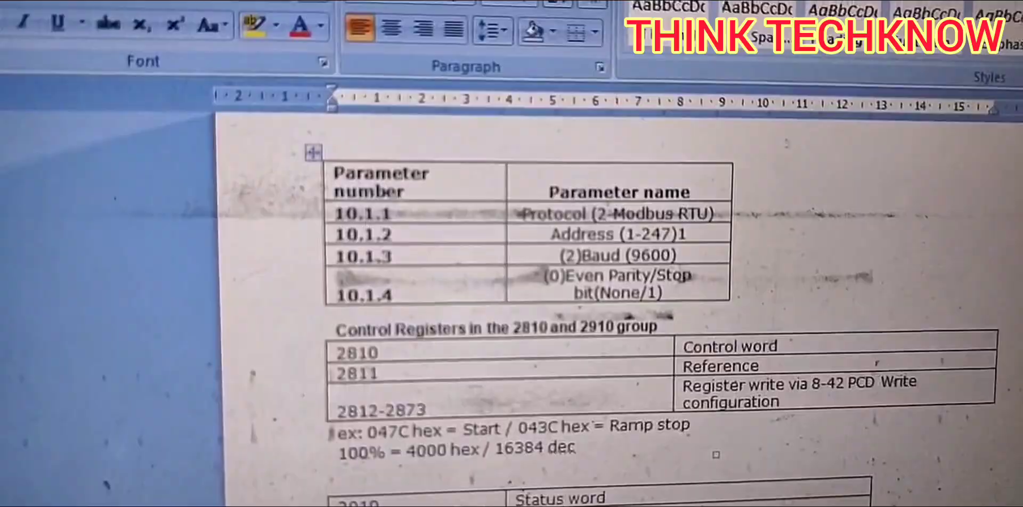
Scroll the Word document to the 2810/2811 control and 2910/2911 status tables
scroll("down", 3)
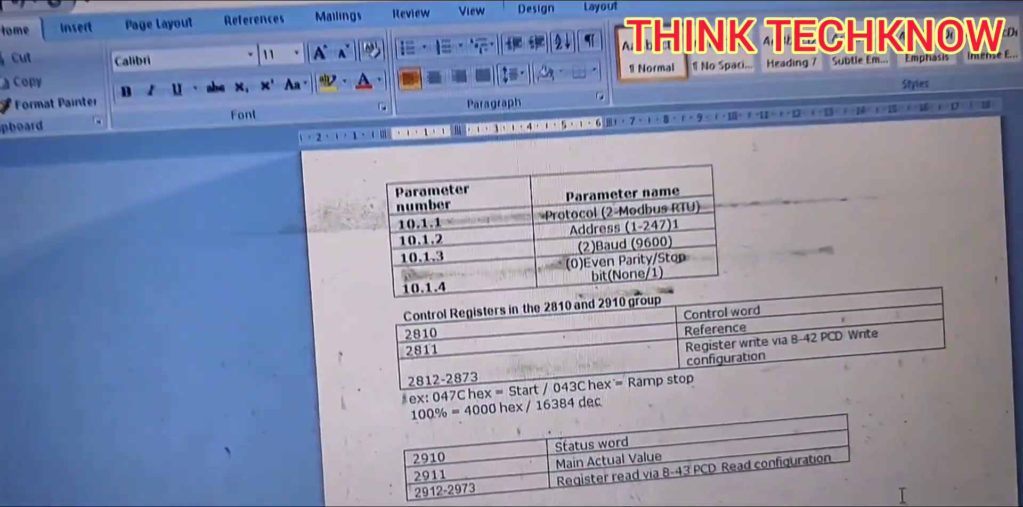
scroll("down", 3)
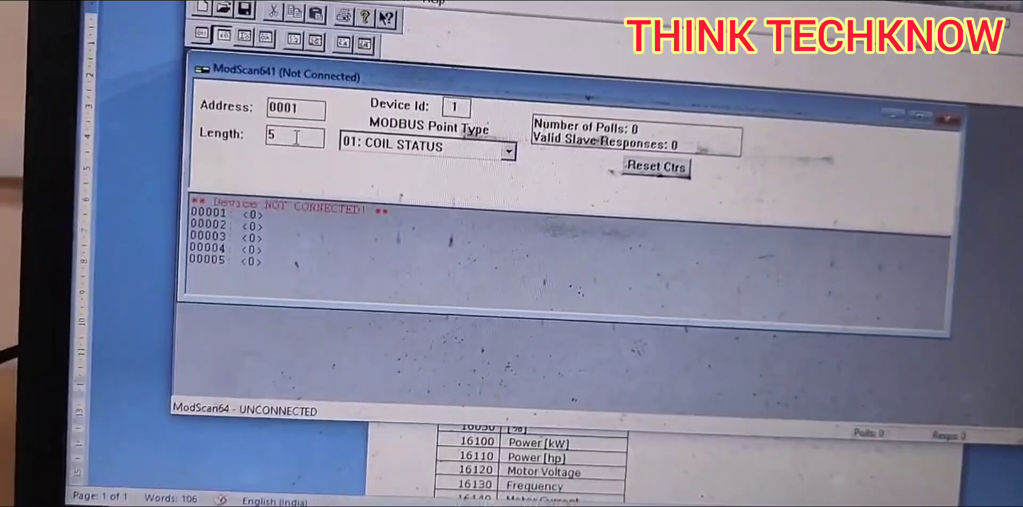
Change the MODBUS Point Type to 03: HOLDING REGISTER
left_click(509, 150)
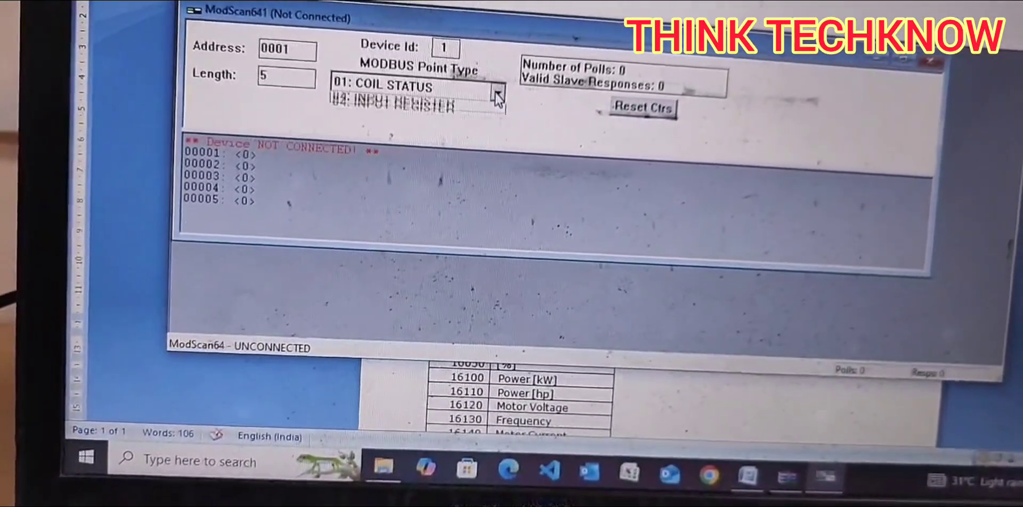
left_click(498, 86)
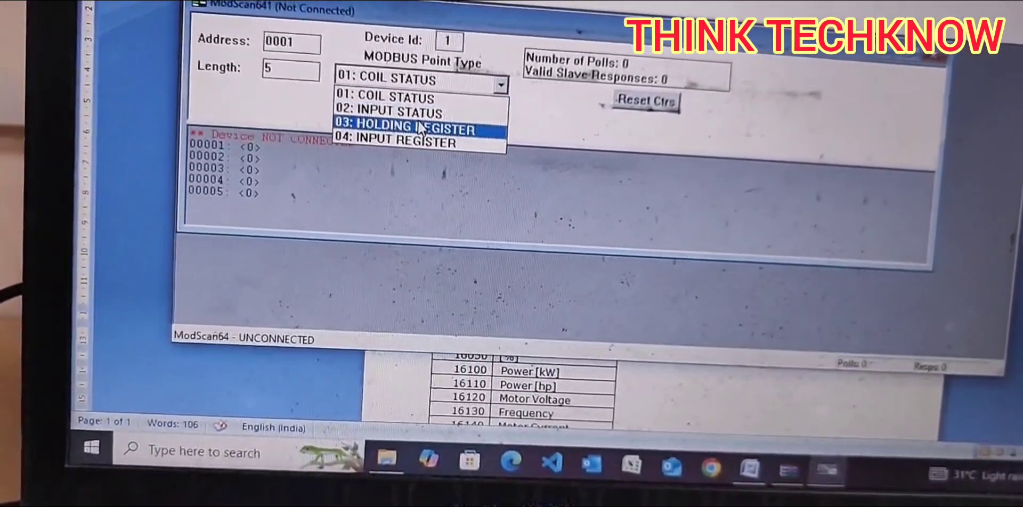
left_click(413, 127)
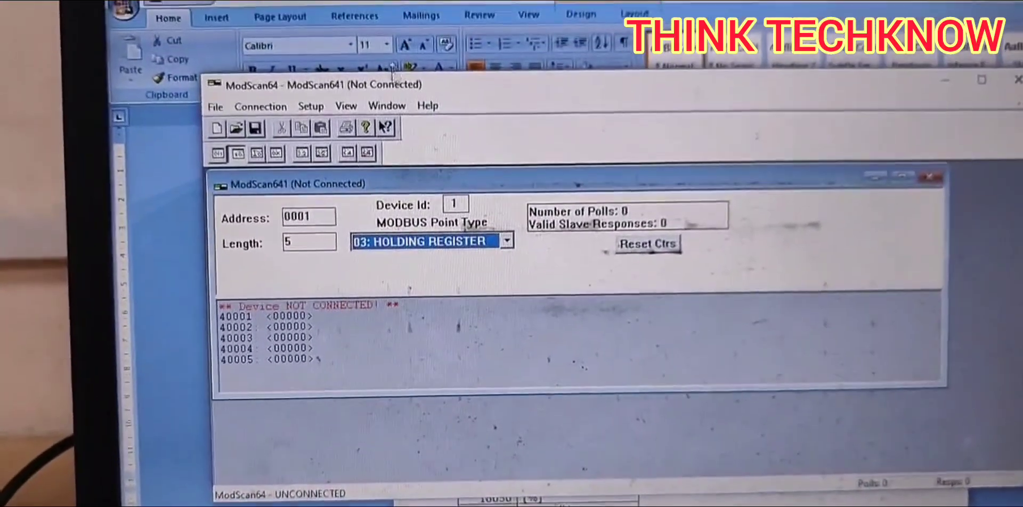
Connect directly via COM10 using 9600 baud, 8 data bits, EVEN parity, 1 stop bit
left_click(239, 107)
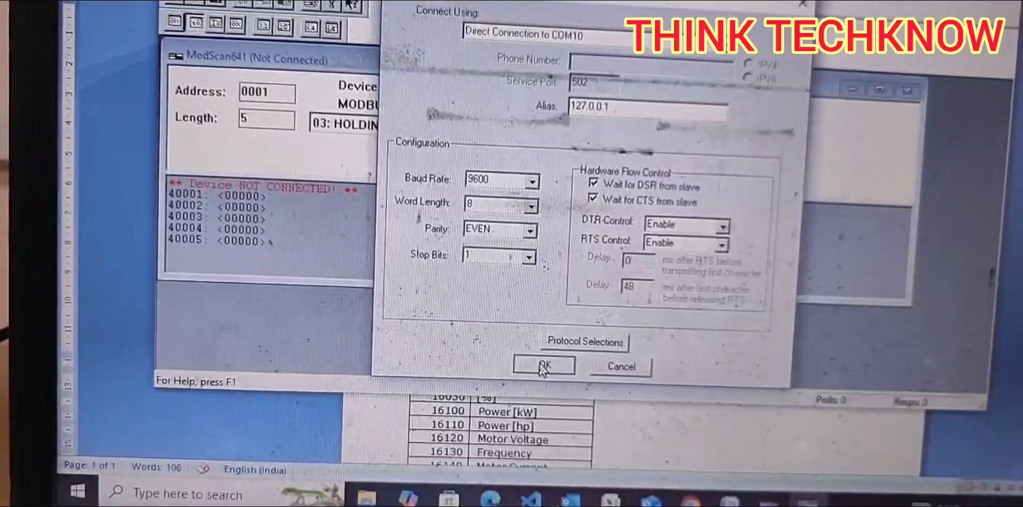
left_click(543, 365)
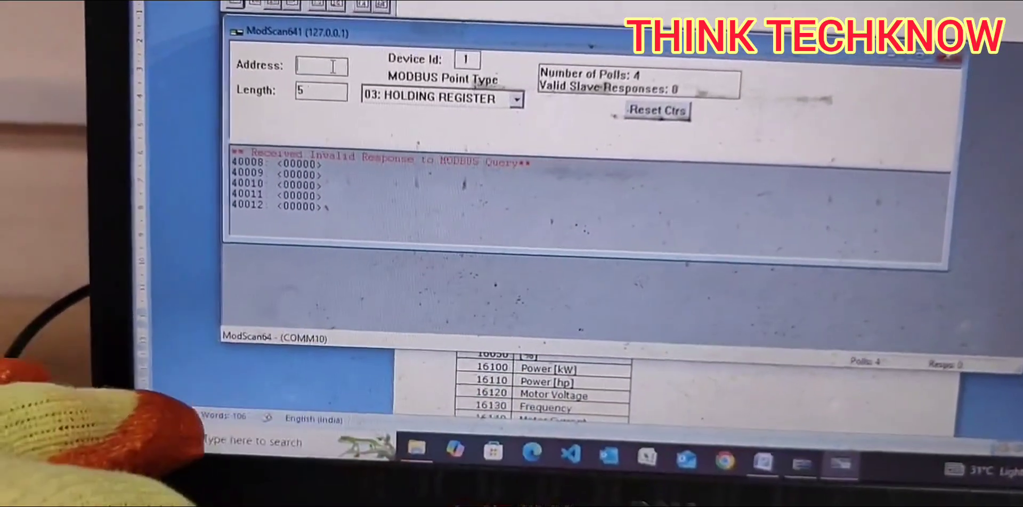
Set the poll address to 2810 and open Write Register for line 42810
type("2810")
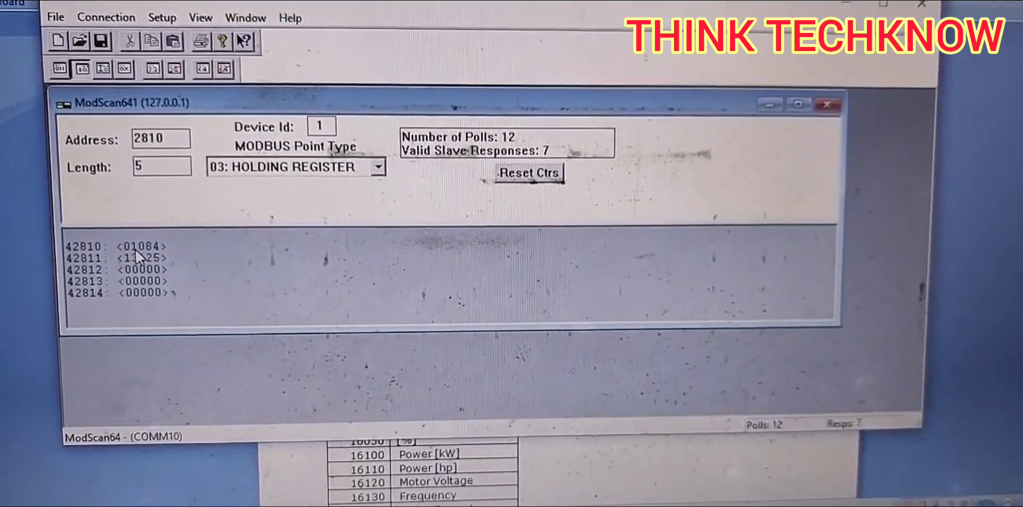
double_click(121, 249)
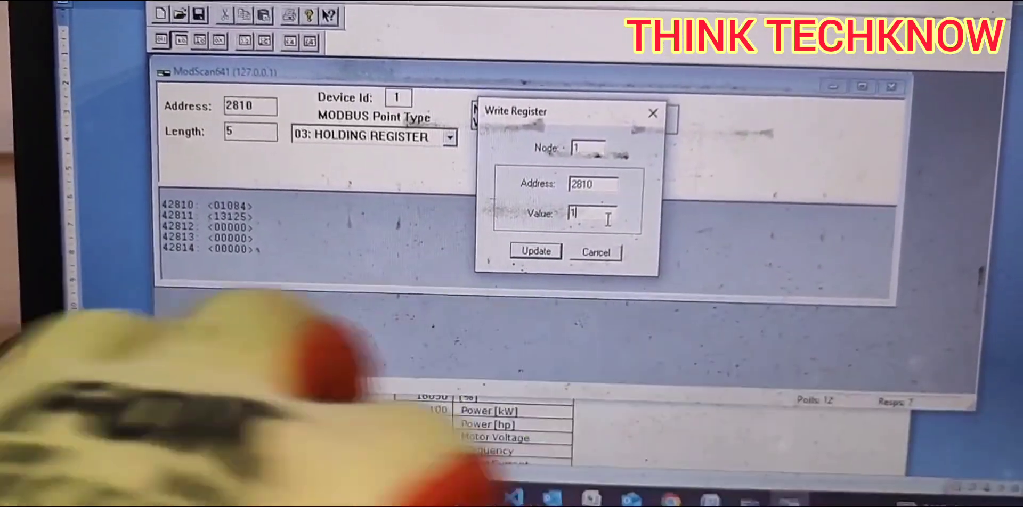
Write control word value 14 to register 2810
type("14")
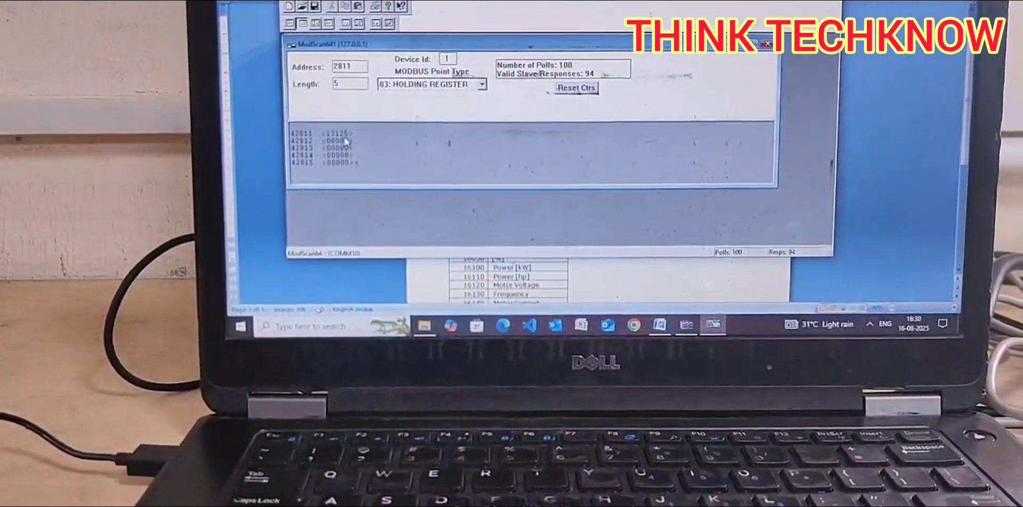
Open Write Register for line 42811, showing its current value 13125
double_click(326, 134)
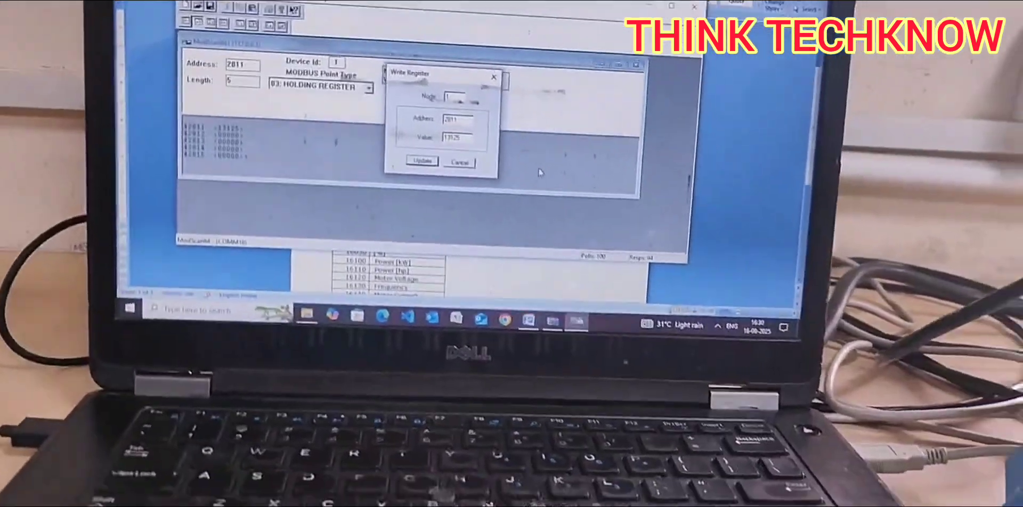